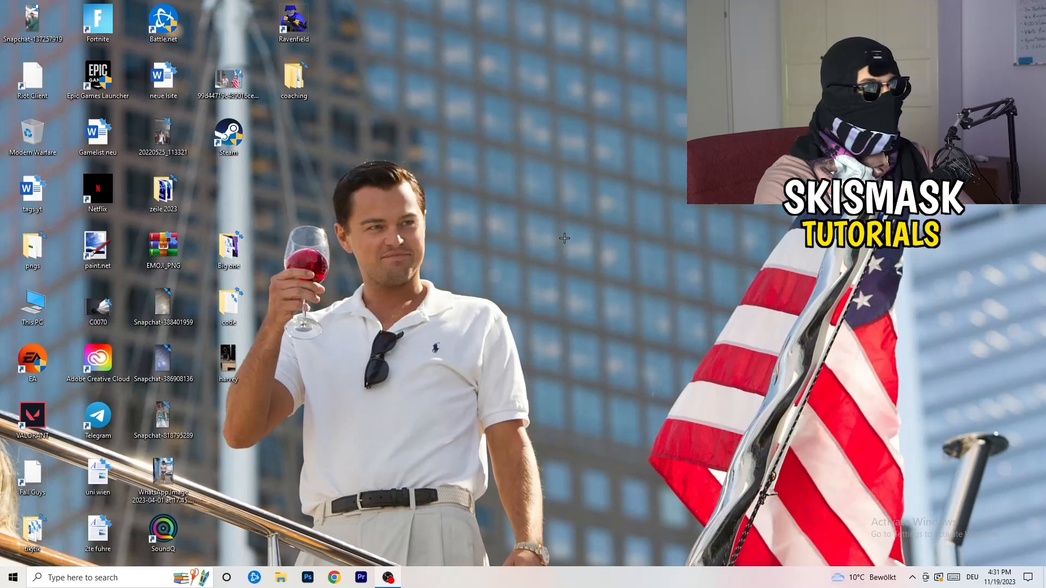
Right-click an empty spot on the desktop to show its context menu
right_click(564, 237)
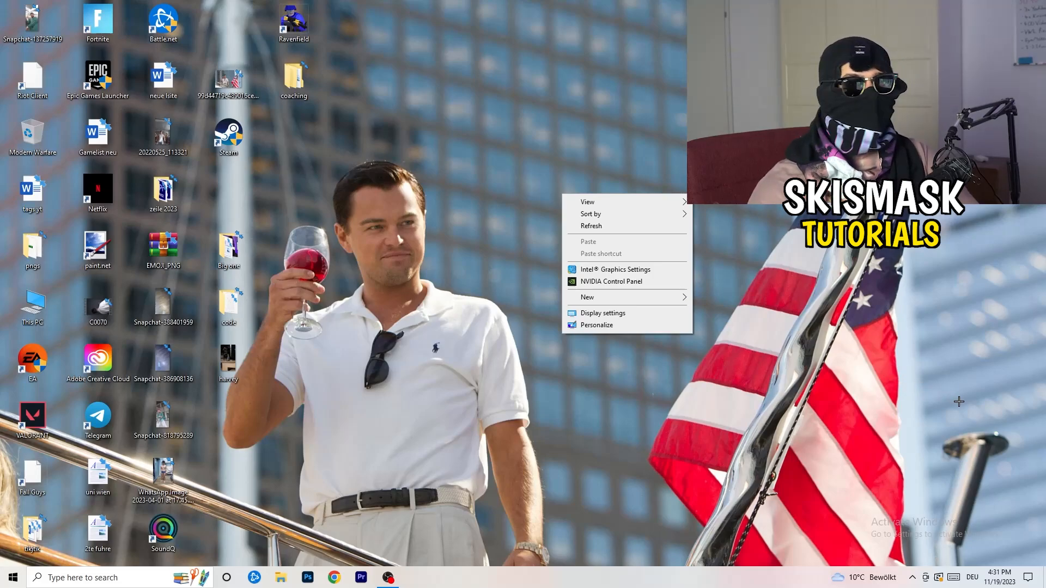
mouse_move(987, 411)
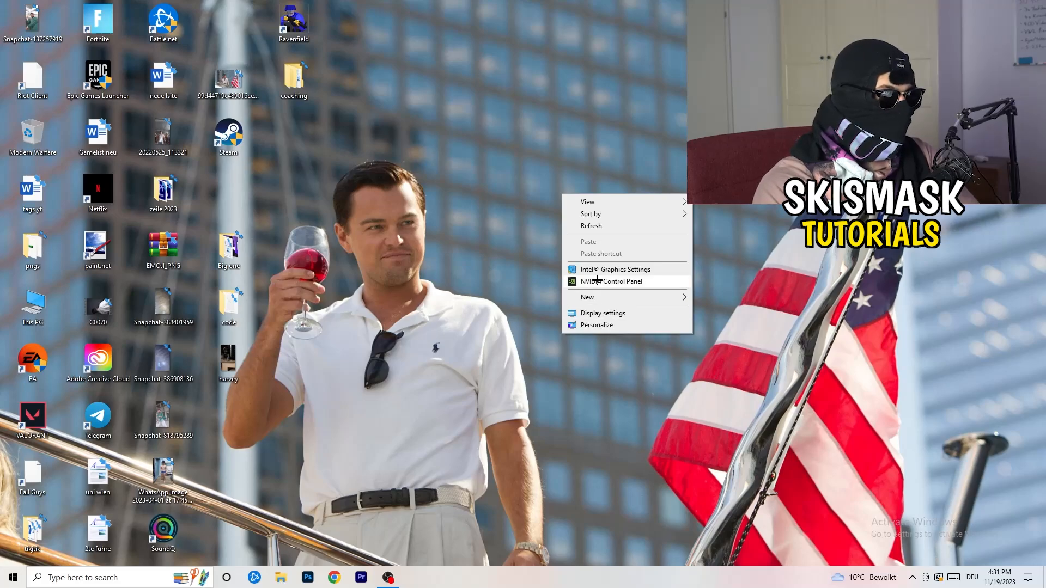
Launch NVIDIA Control Panel and bring up the Customize resolutions dialog
click(721, 366)
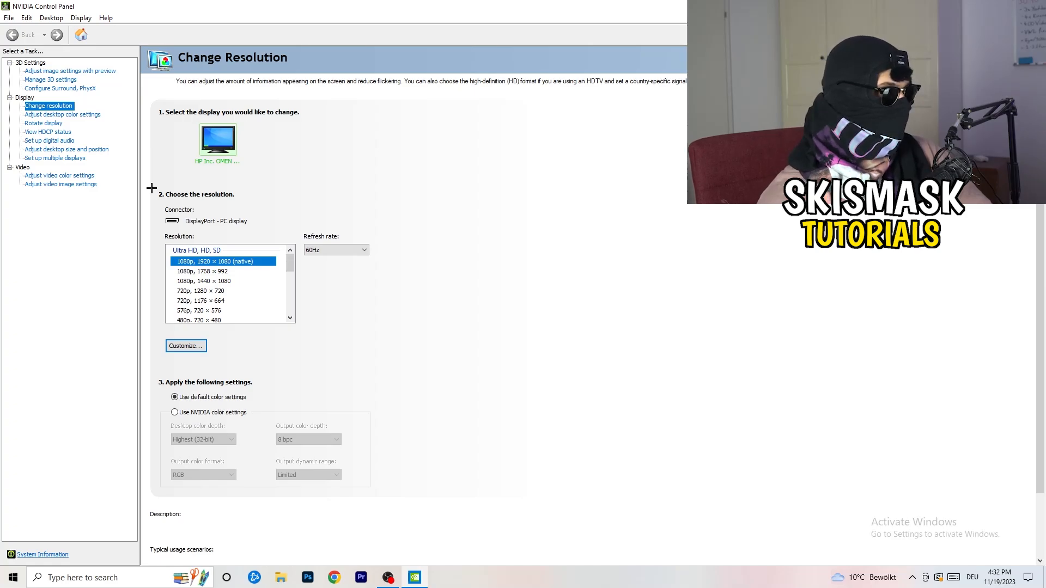
click(185, 345)
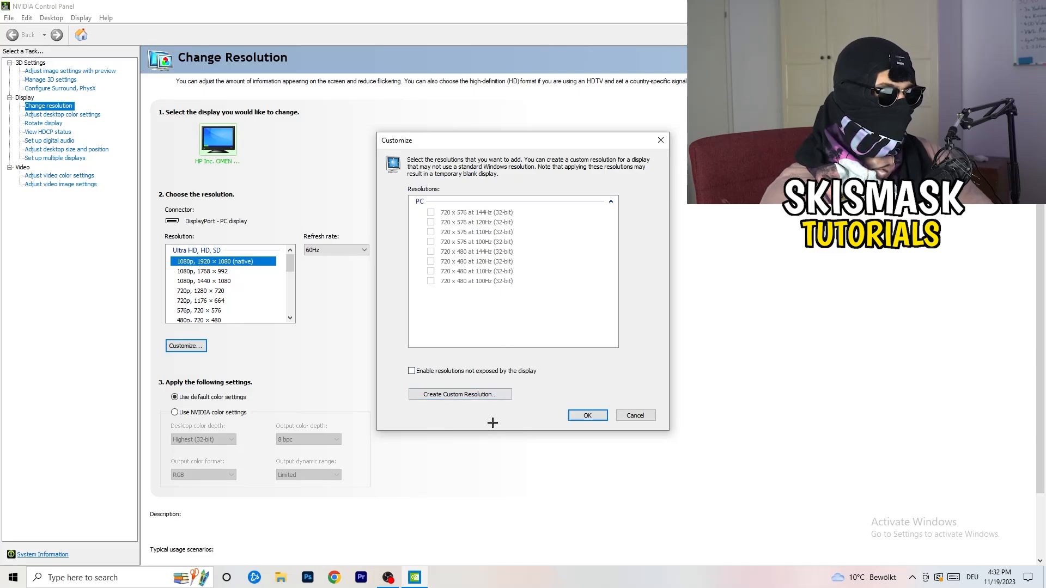
Enter a 1440 × 1040 custom resolution with CVT reduced blank timing, then close the dialogs
click(459, 394)
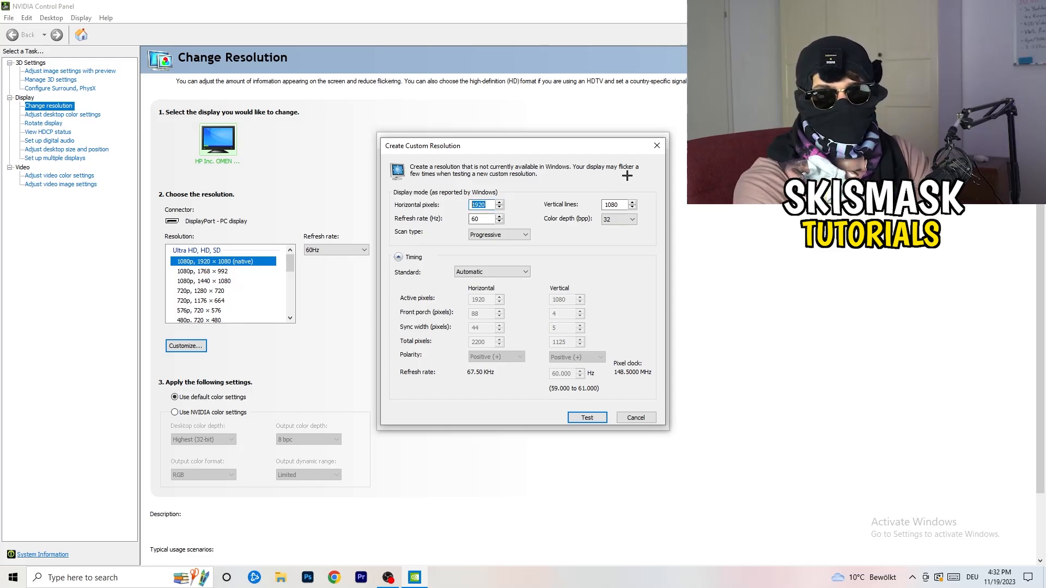
text(114)
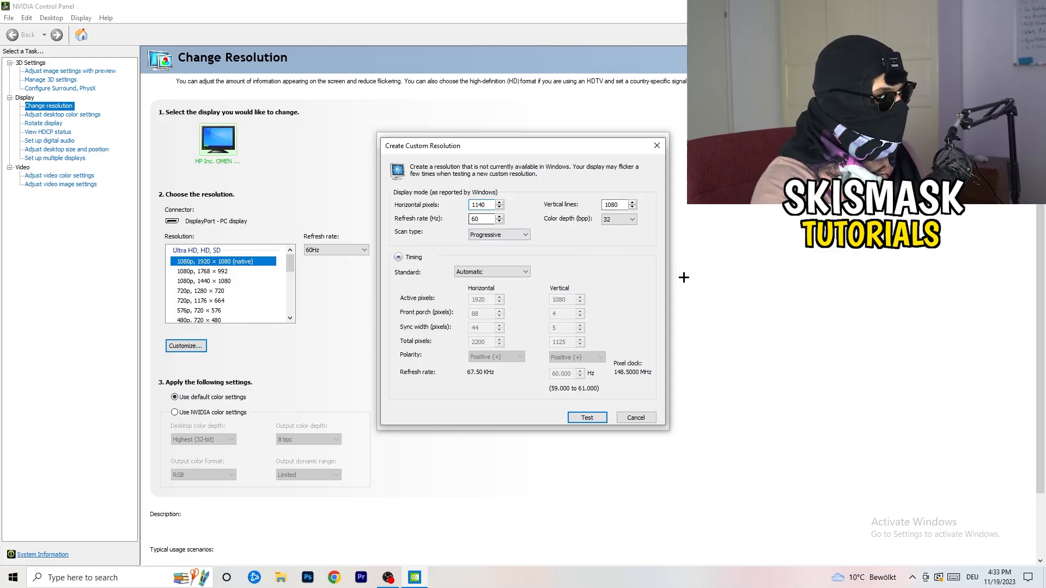
text(1)
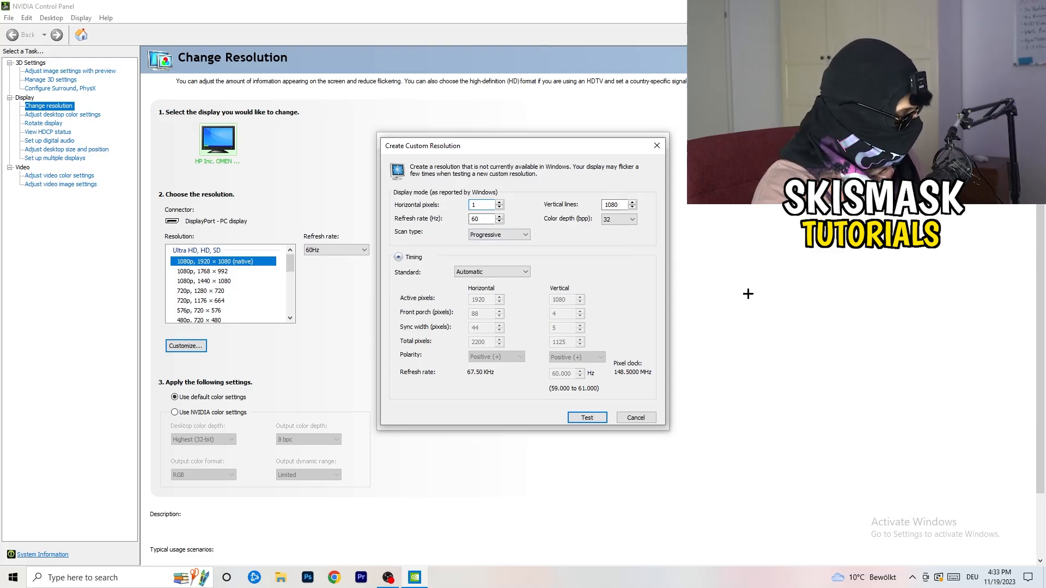
text(1440)
click(618, 204)
text(1040)
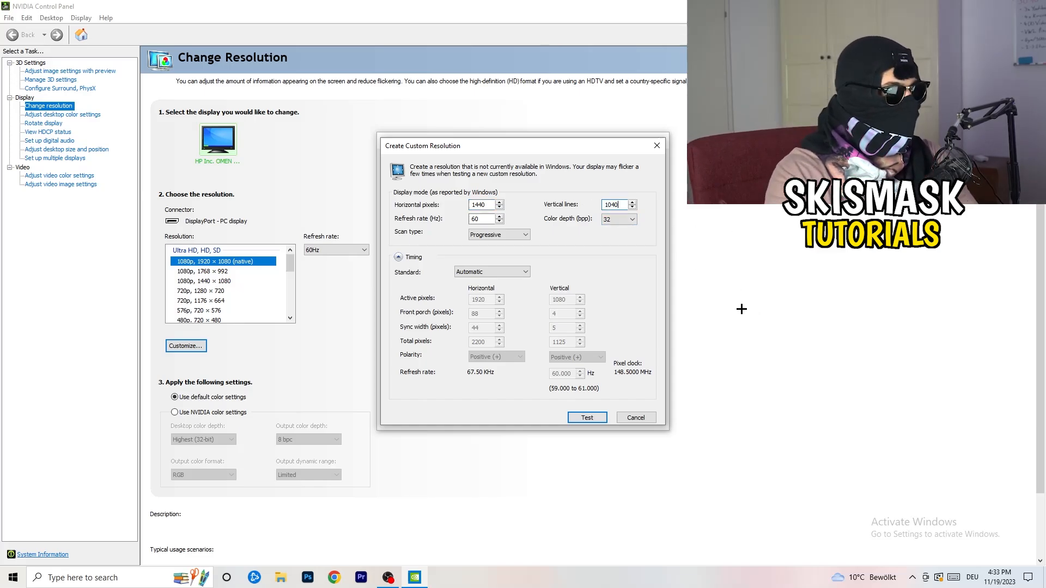
click(498, 234)
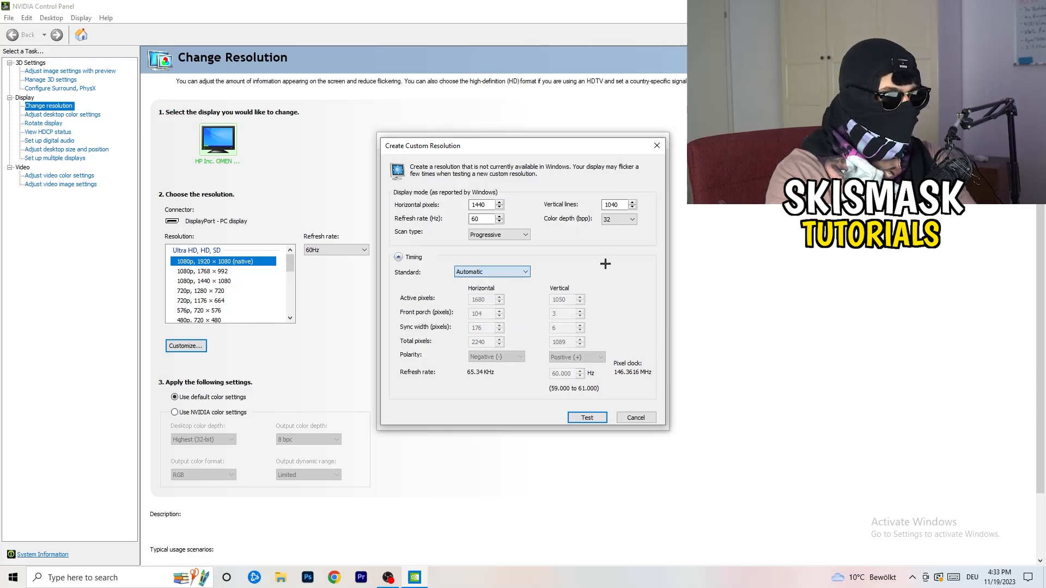
click(491, 271)
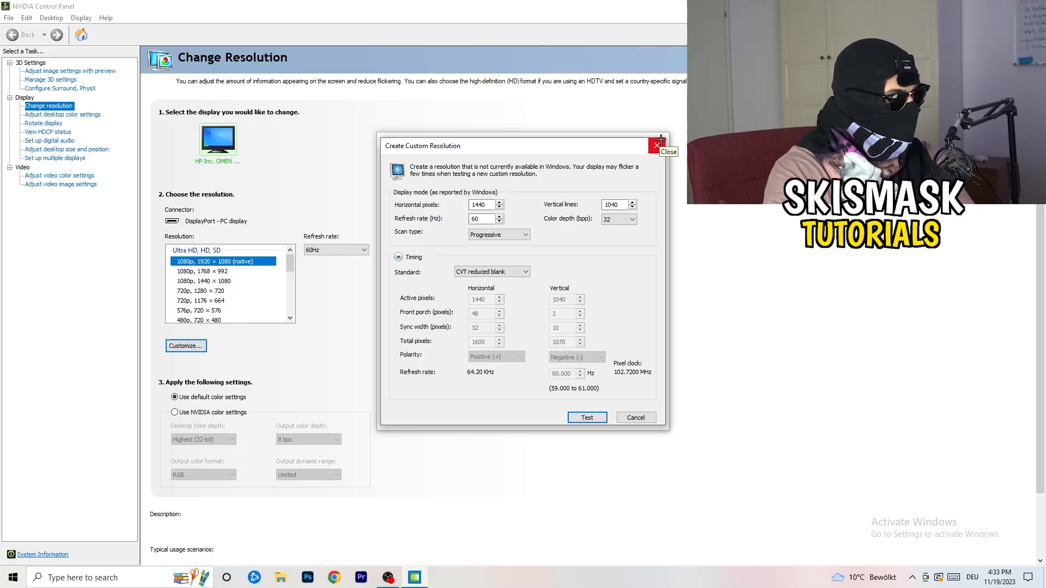
click(657, 145)
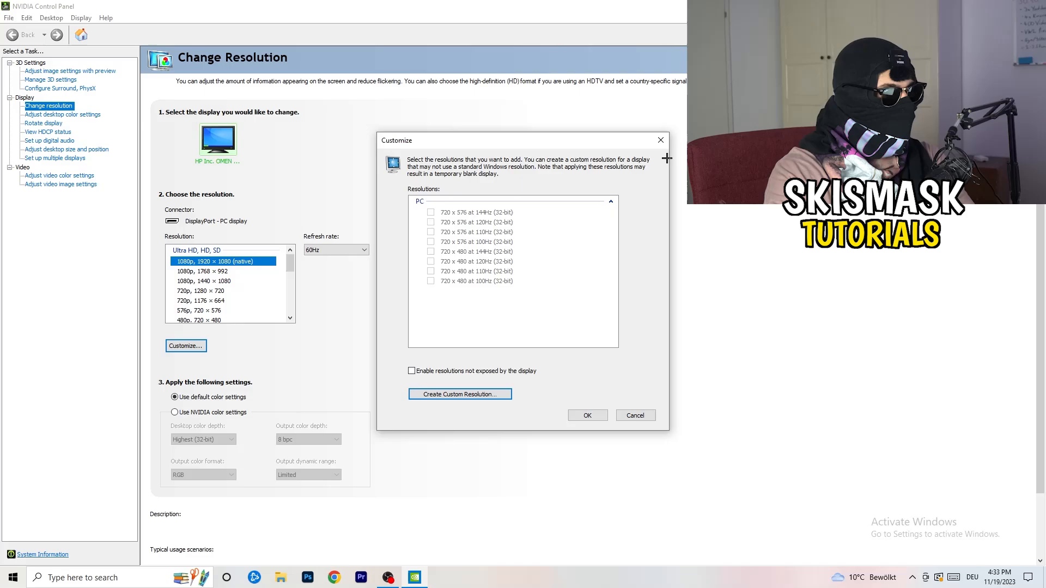
click(634, 415)
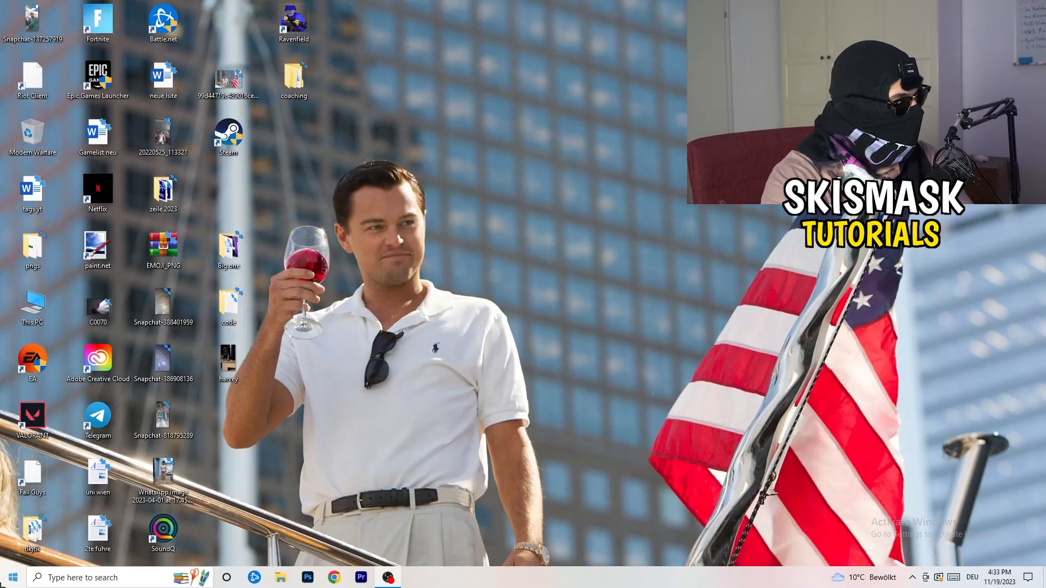
Go from Start to Settings and into System's Display page
click(11, 576)
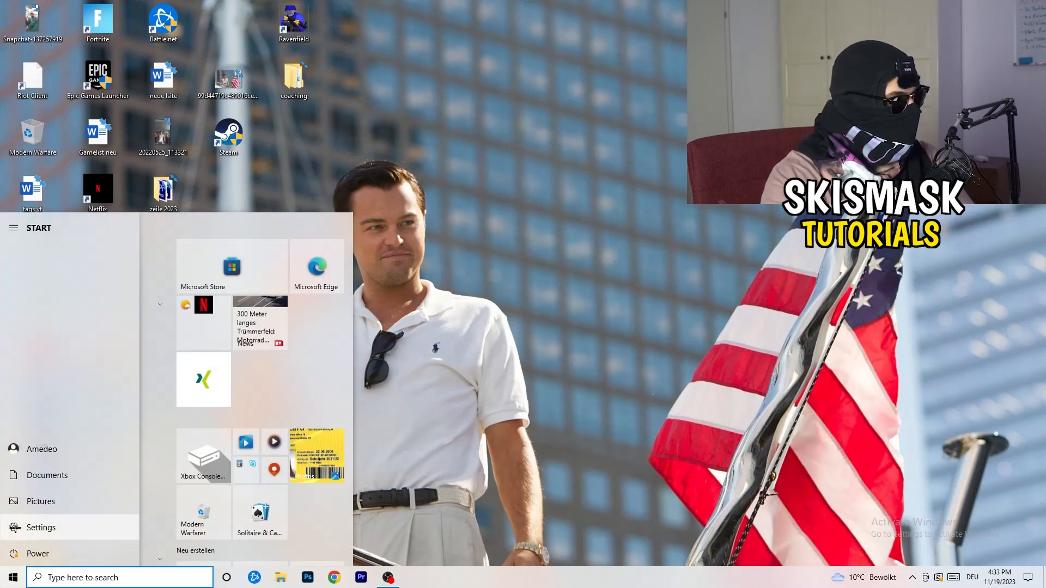
click(41, 527)
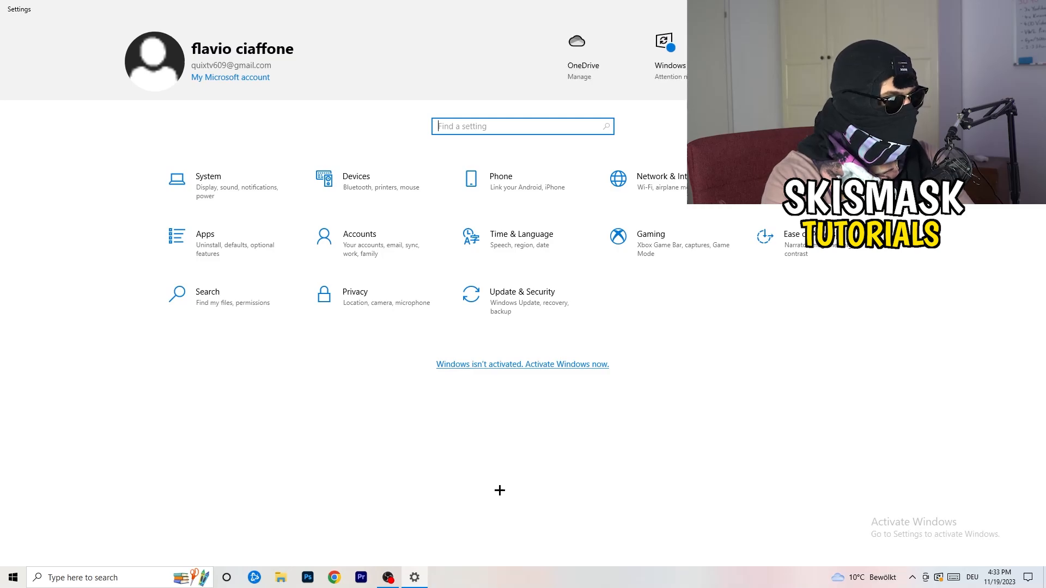
mouse_move(454, 413)
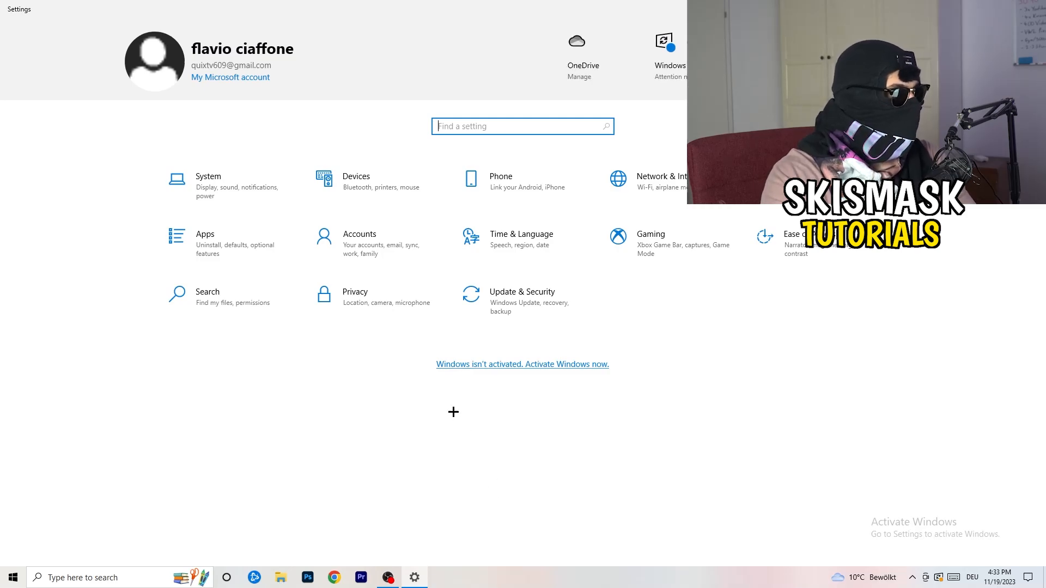
click(207, 181)
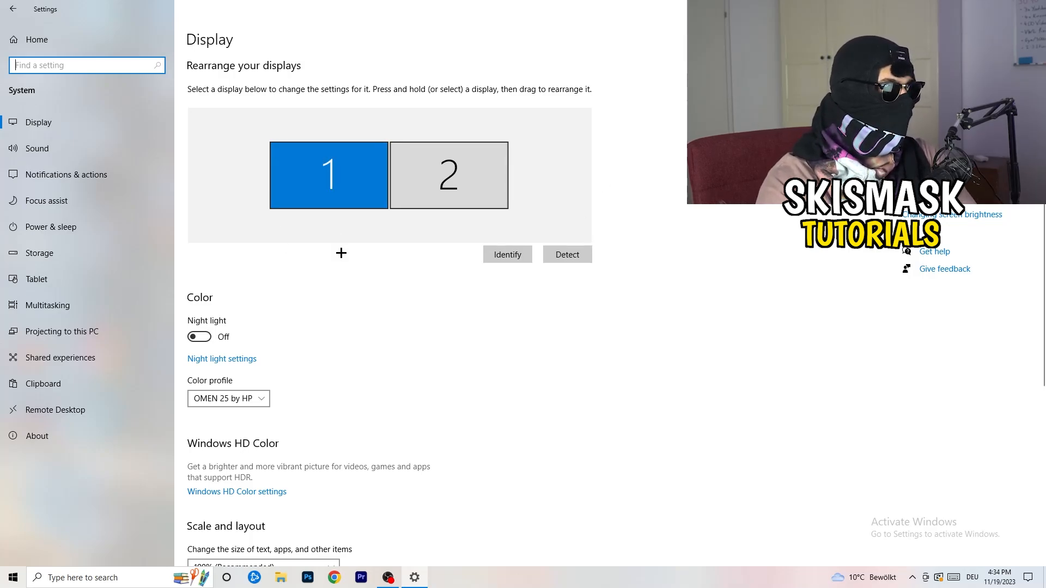
Keep text and app size under Scale and layout at 100% (Recommended)
scroll(down, 3)
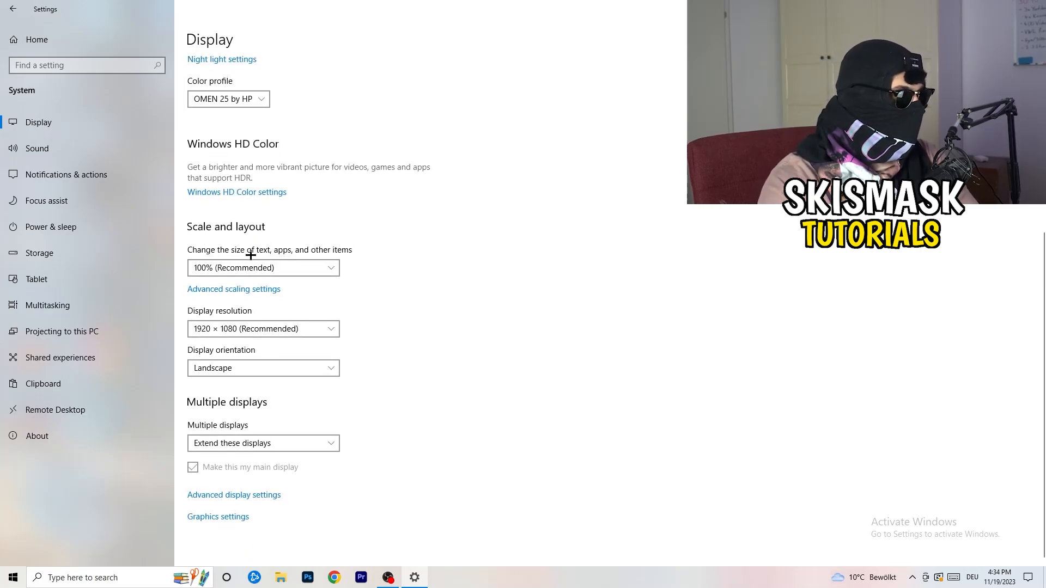
click(262, 267)
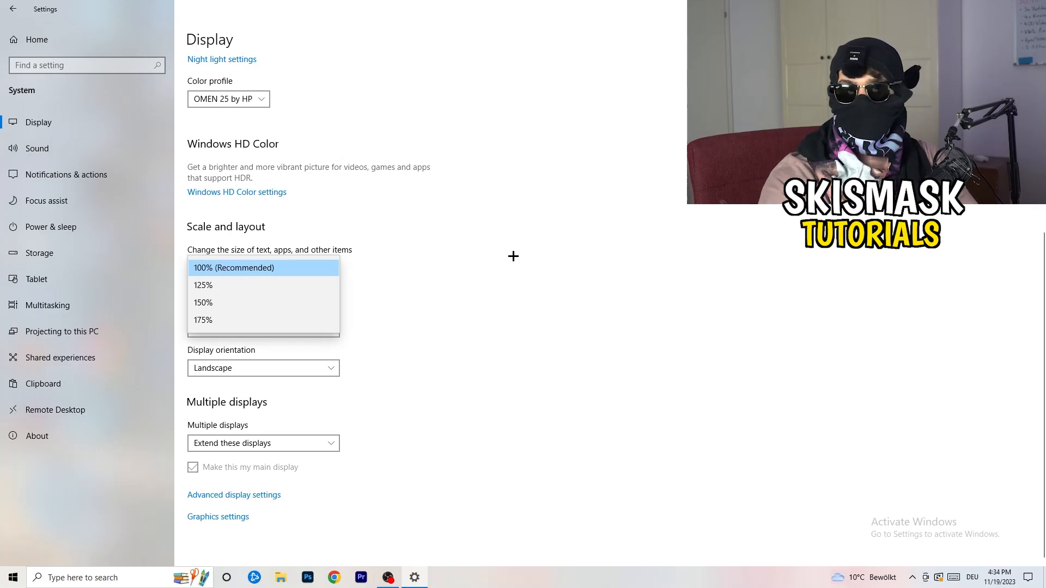
click(263, 267)
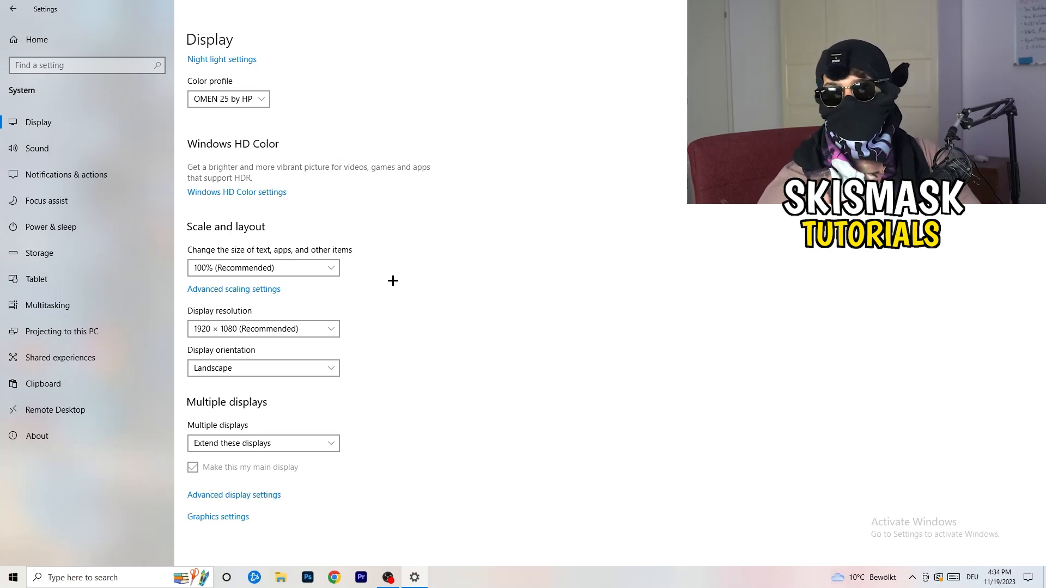
mouse_move(403, 302)
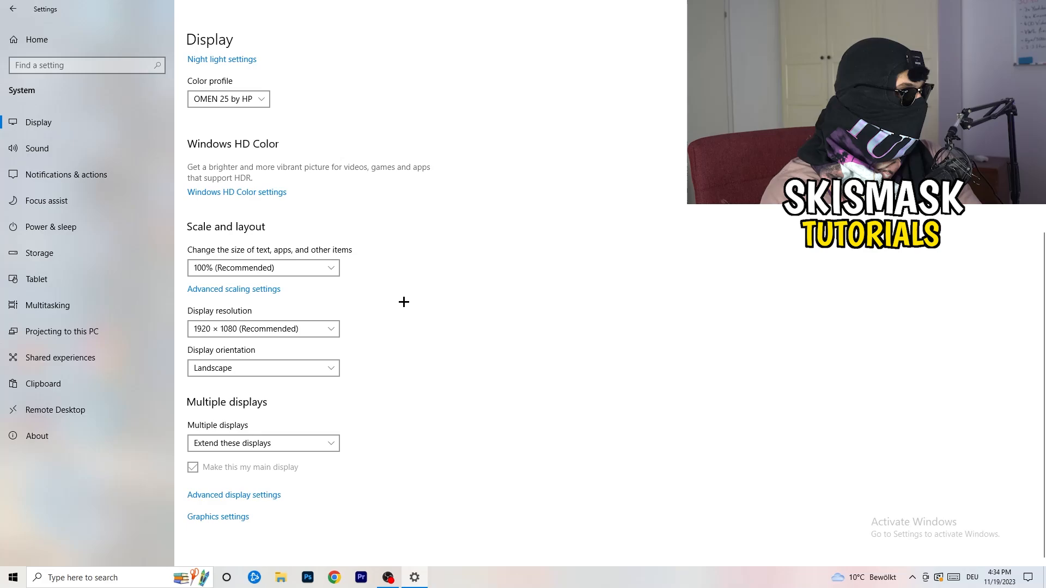
mouse_move(338, 408)
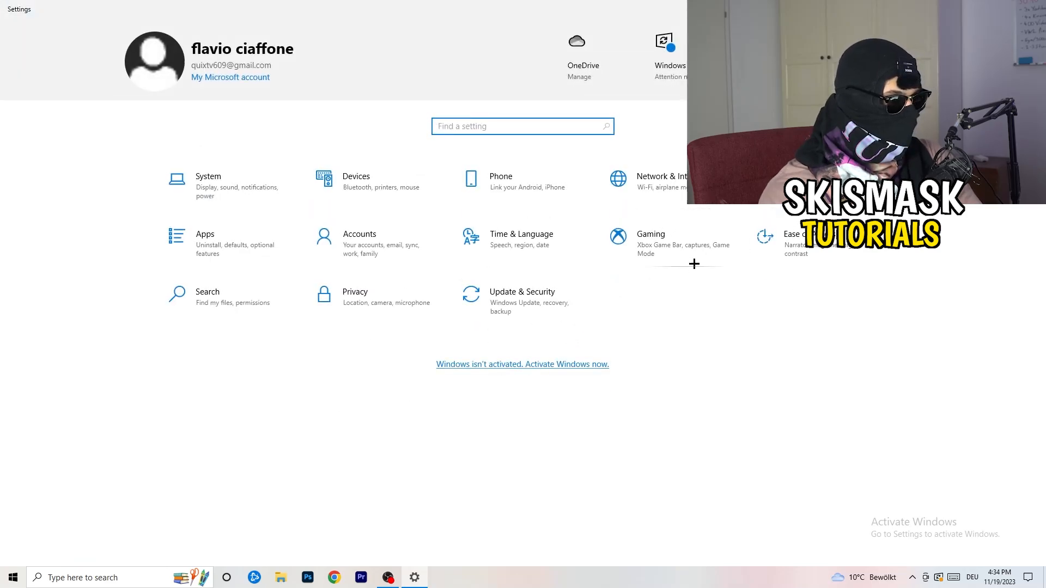
Open the Gaming section to reach the Xbox Game Bar page
click(650, 234)
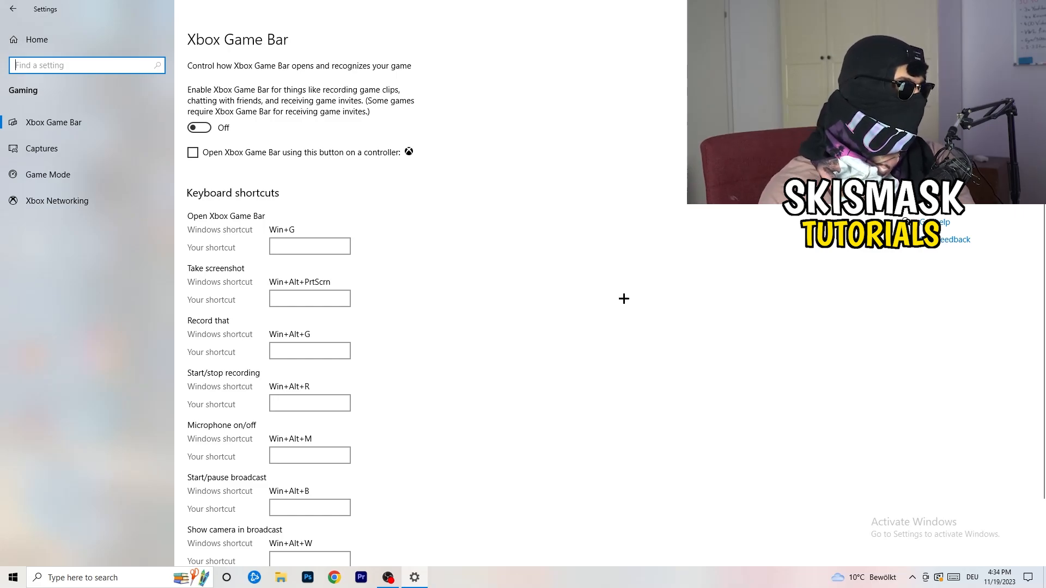
mouse_move(388, 159)
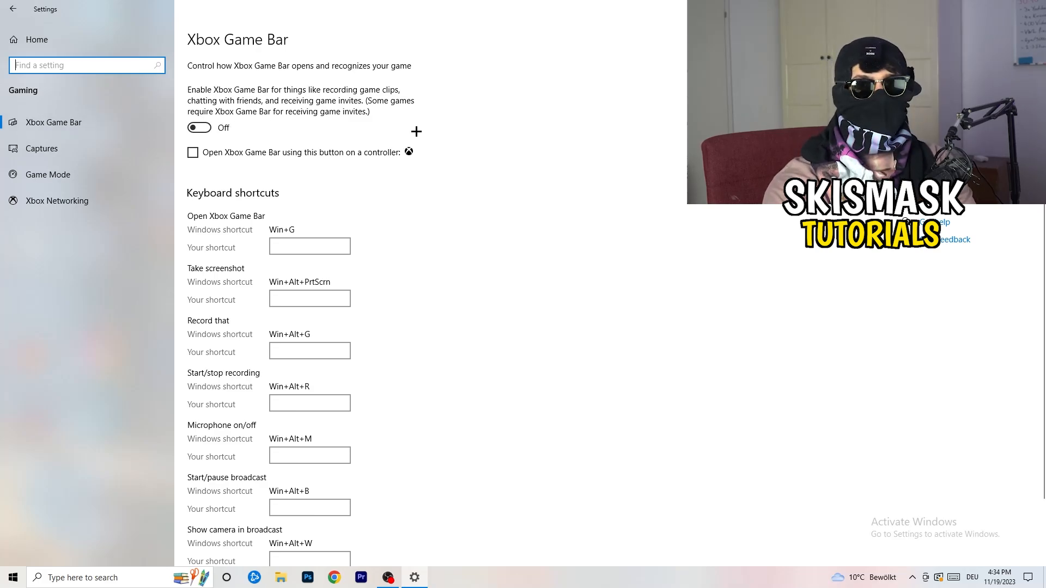
mouse_move(585, 116)
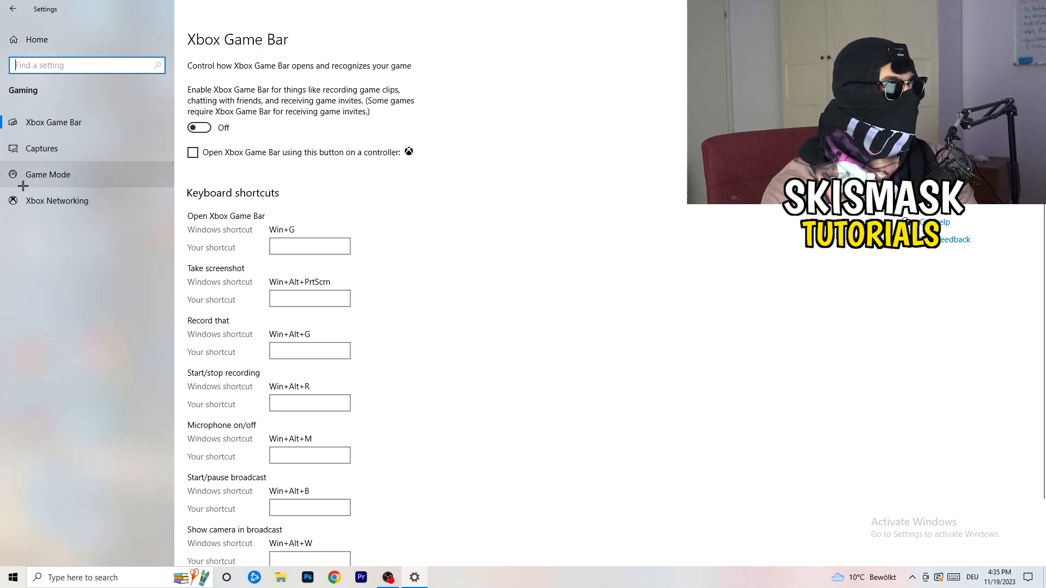
Open the Game Mode page from the Gaming sidebar
click(47, 174)
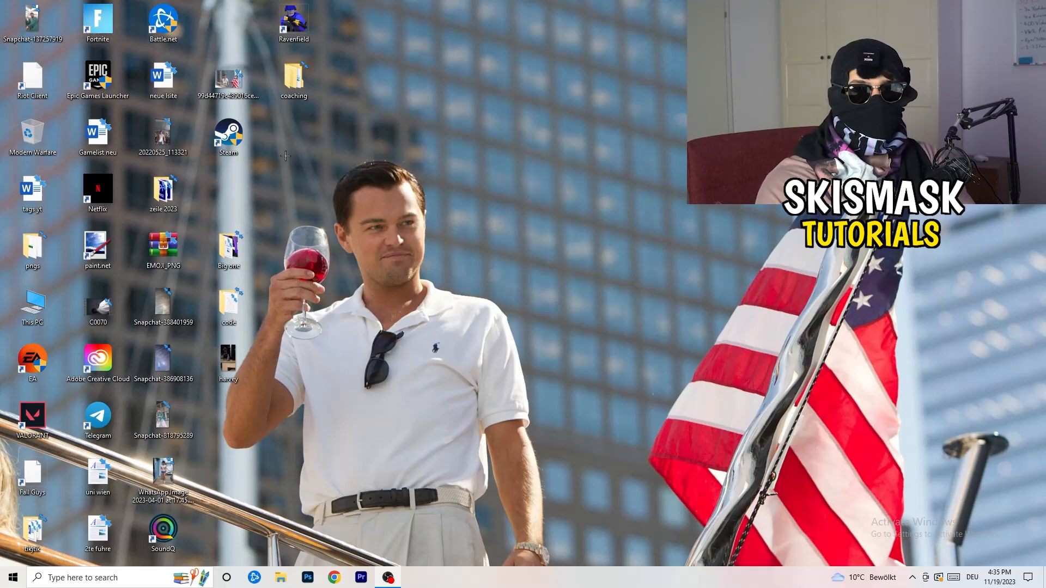
Move the Steam shortcut toward the desktop centre and open its Properties
drag(228, 138, 555, 192)
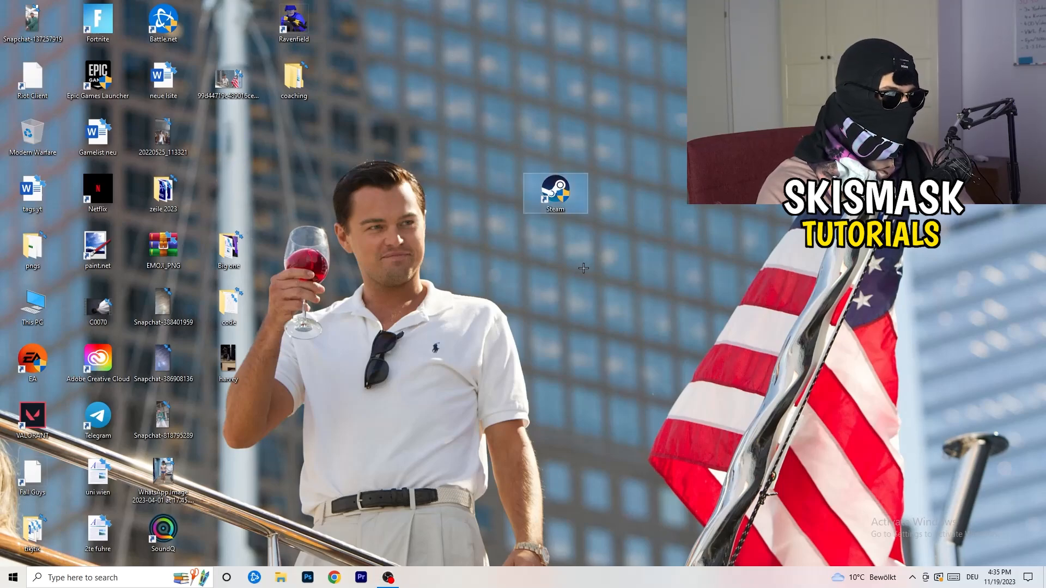
right_click(555, 193)
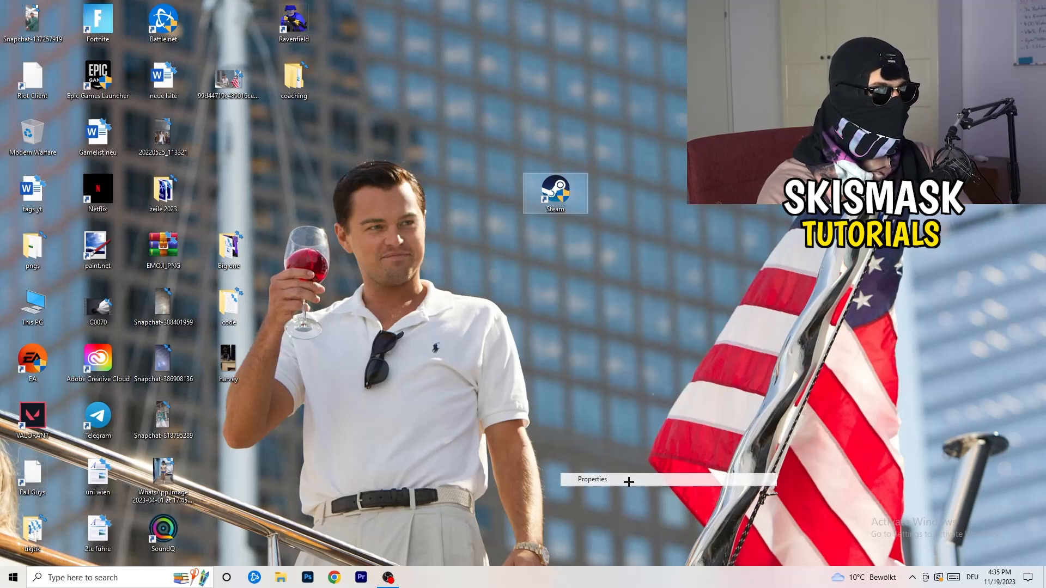
click(591, 479)
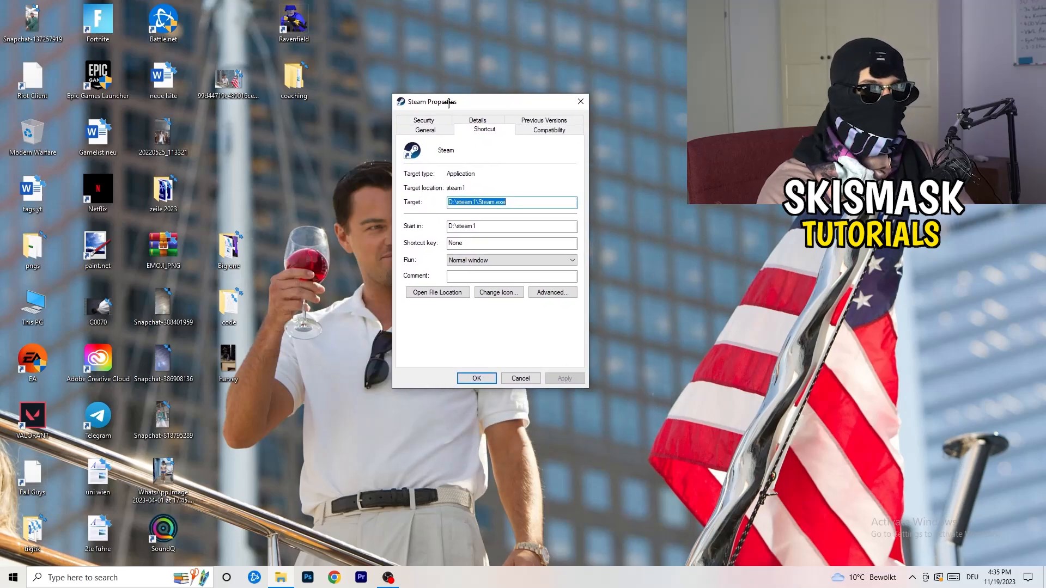
Set Steam to Windows 8 compatibility mode with Run as administrator, and apply
click(549, 129)
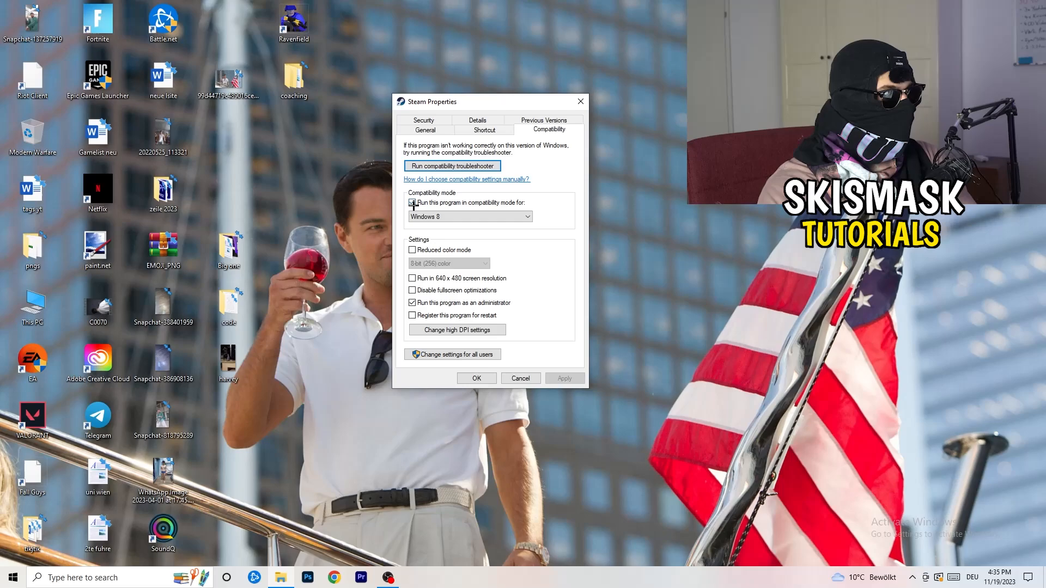
click(413, 202)
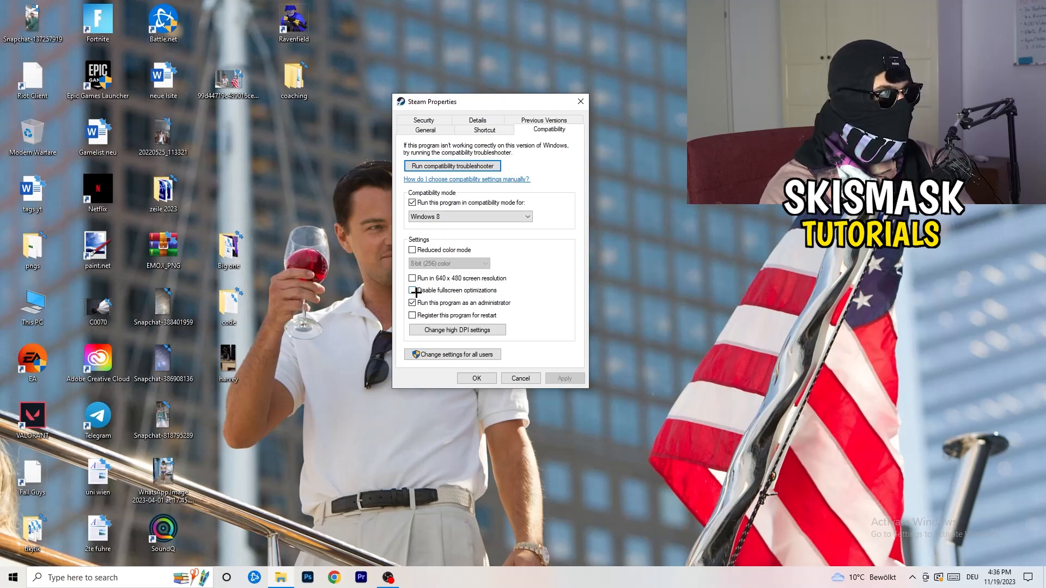
click(412, 290)
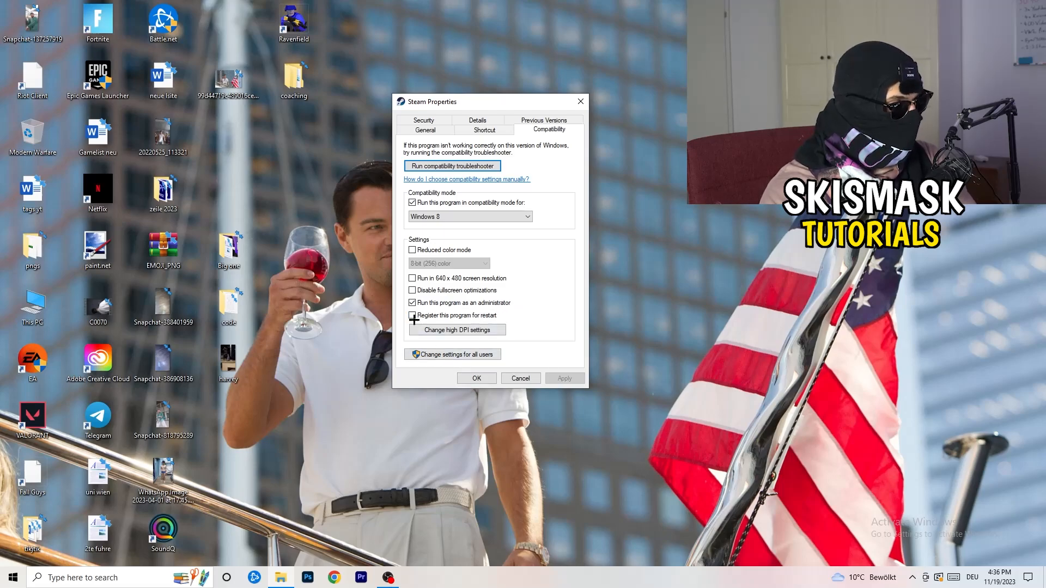
click(412, 314)
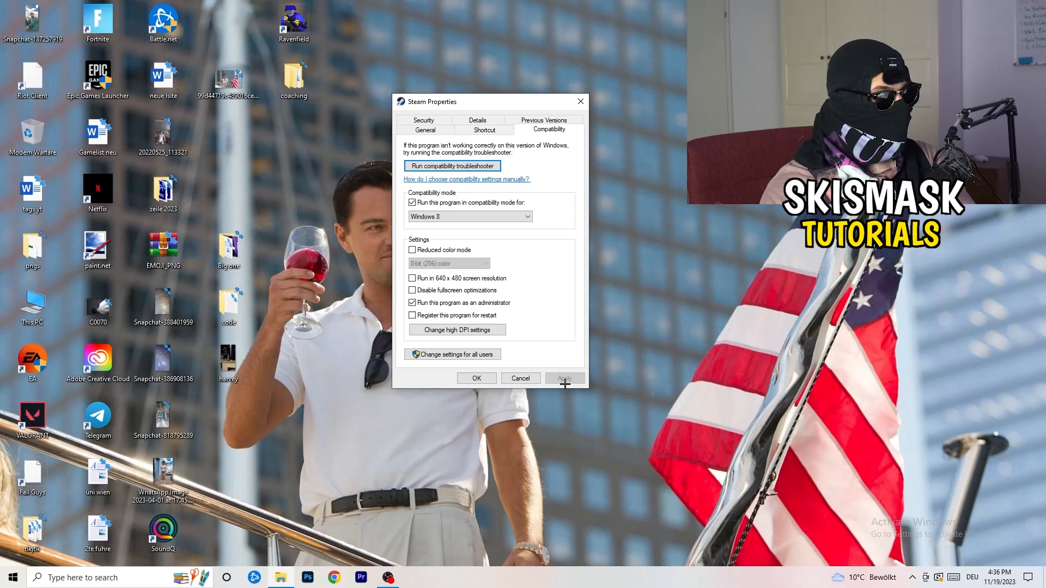
click(476, 378)
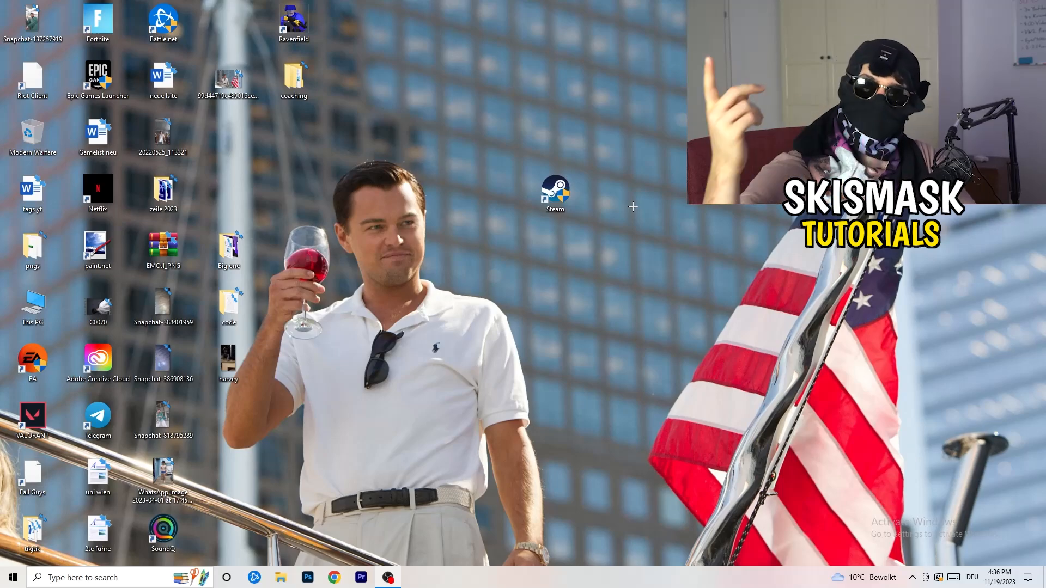
Drag the Steam shortcut left back into the desktop icon columns
drag(555, 194, 490, 194)
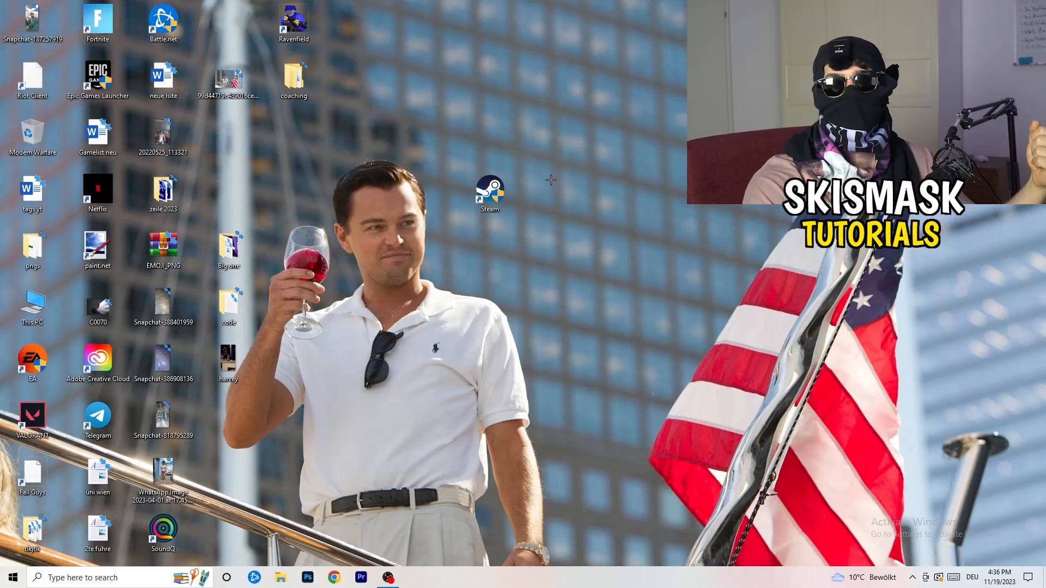
click(490, 188)
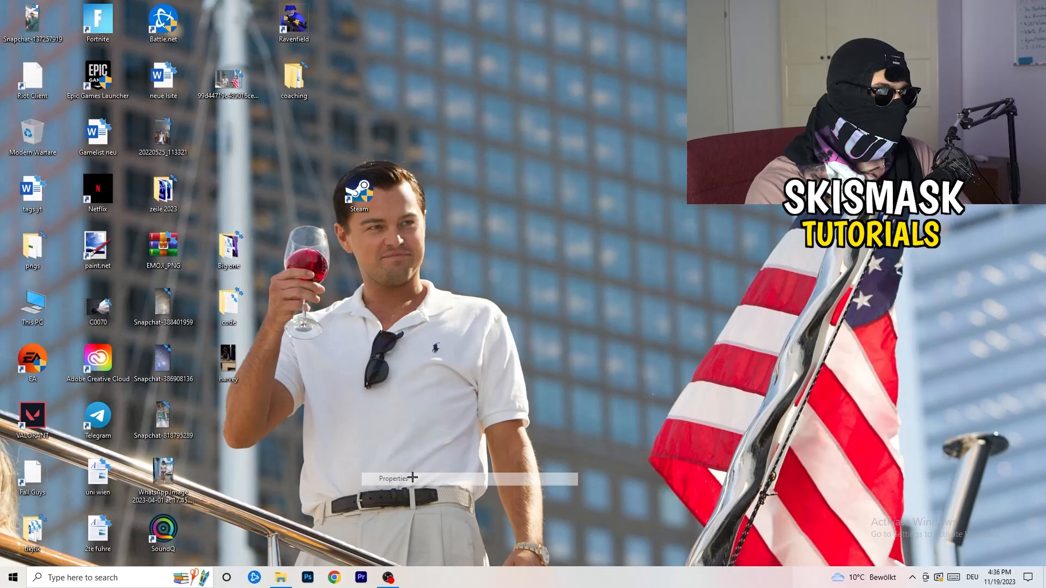
click(393, 478)
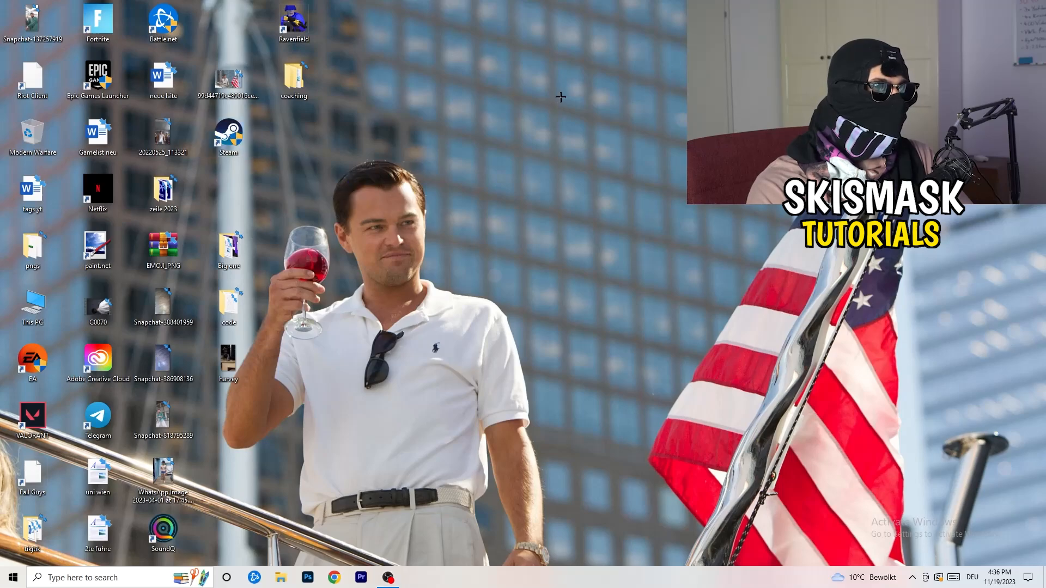
mouse_move(537, 29)
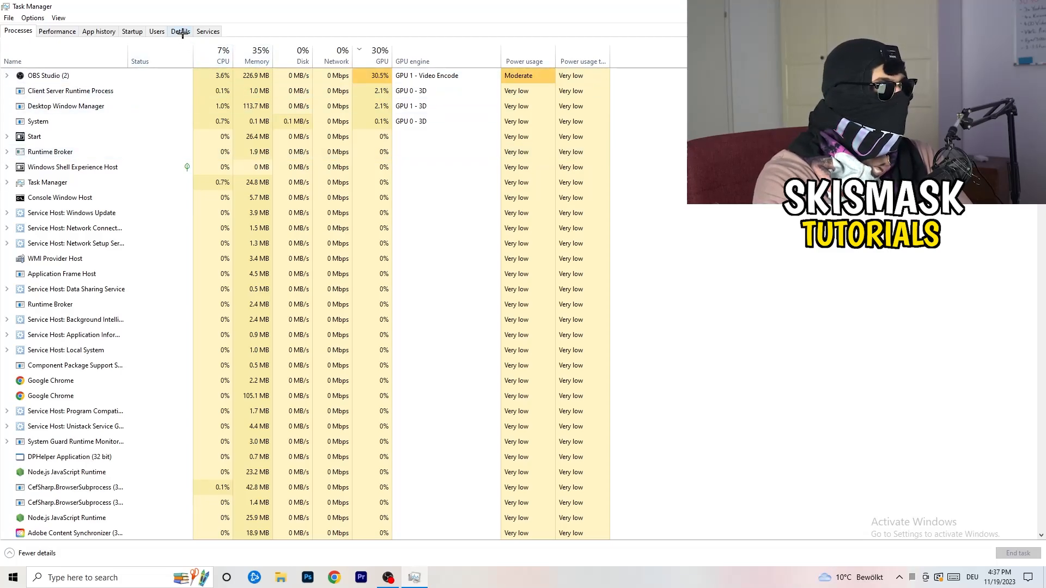
Switch Task Manager to the Details tab listing running executables with PIDs and status
click(181, 31)
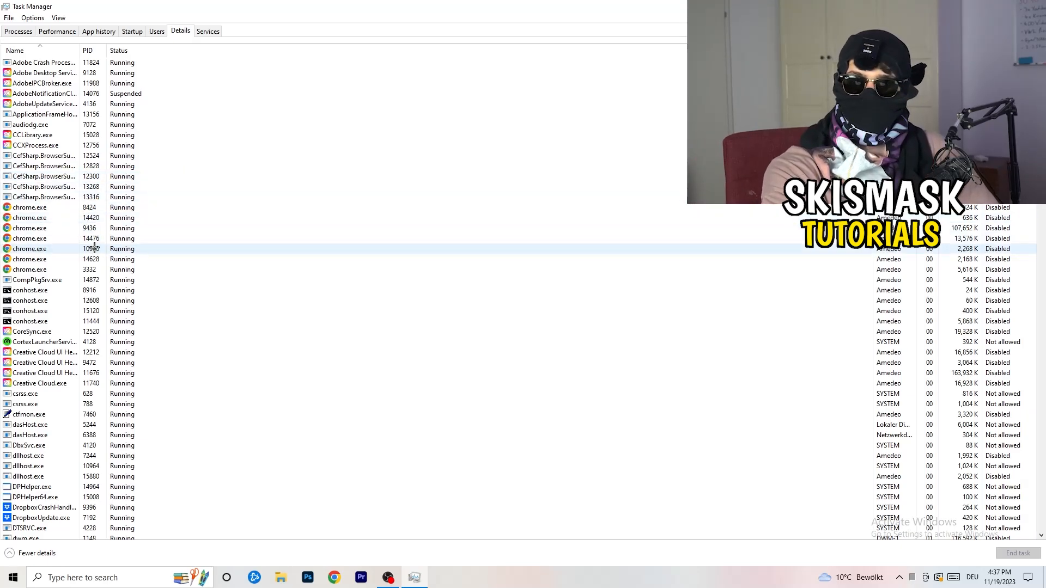
Select Creative Cloud UI Helper.exe and open its Set priority levels, currently Normal
click(53, 362)
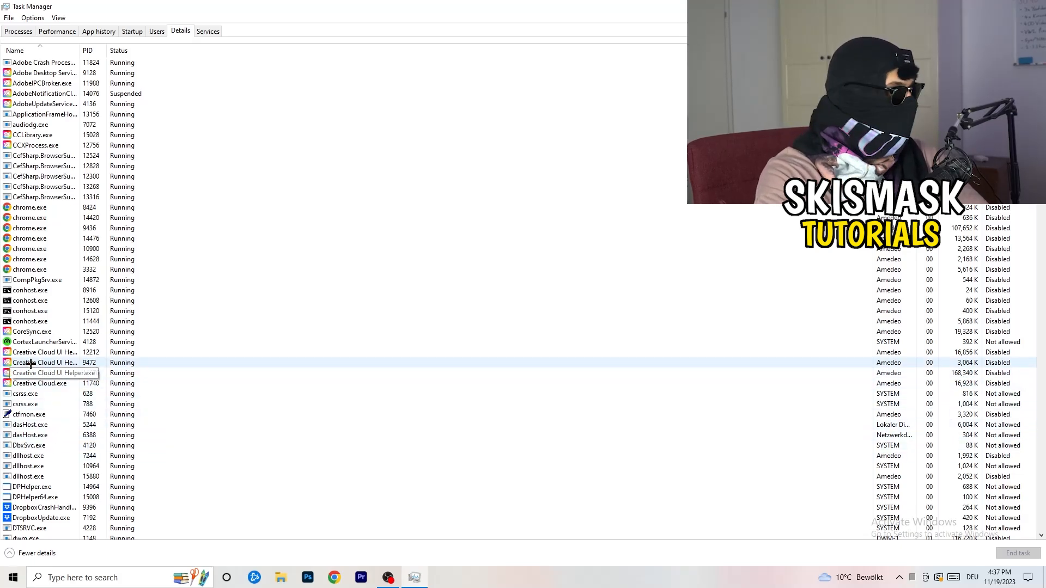
right_click(44, 362)
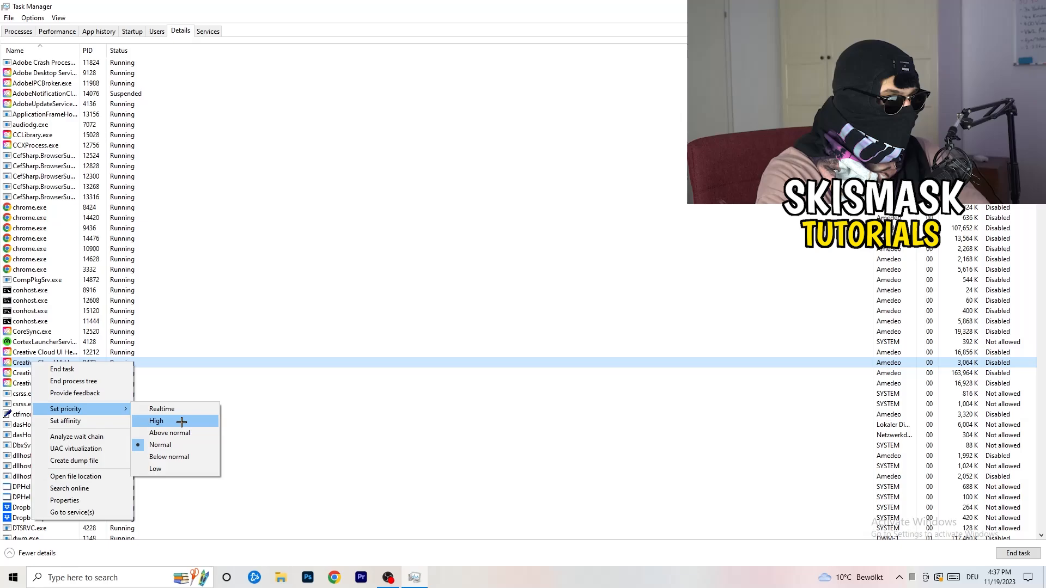
mouse_move(464, 307)
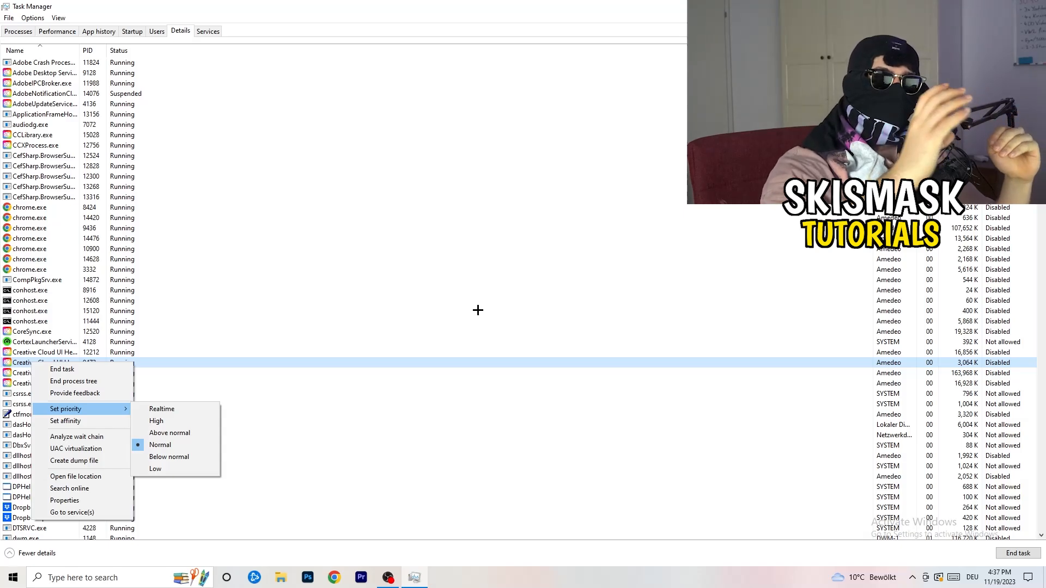
mouse_move(493, 315)
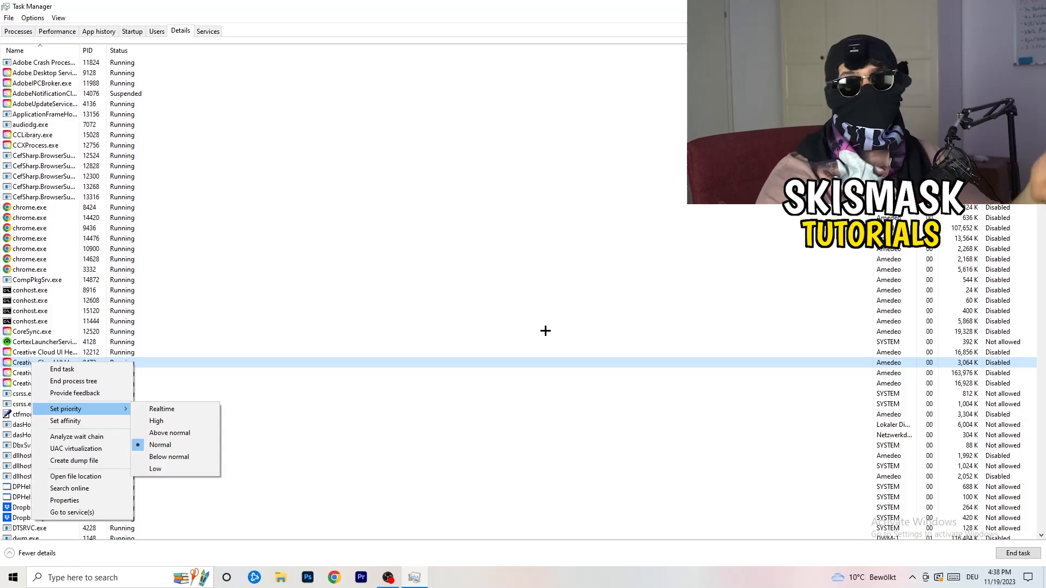
mouse_move(552, 333)
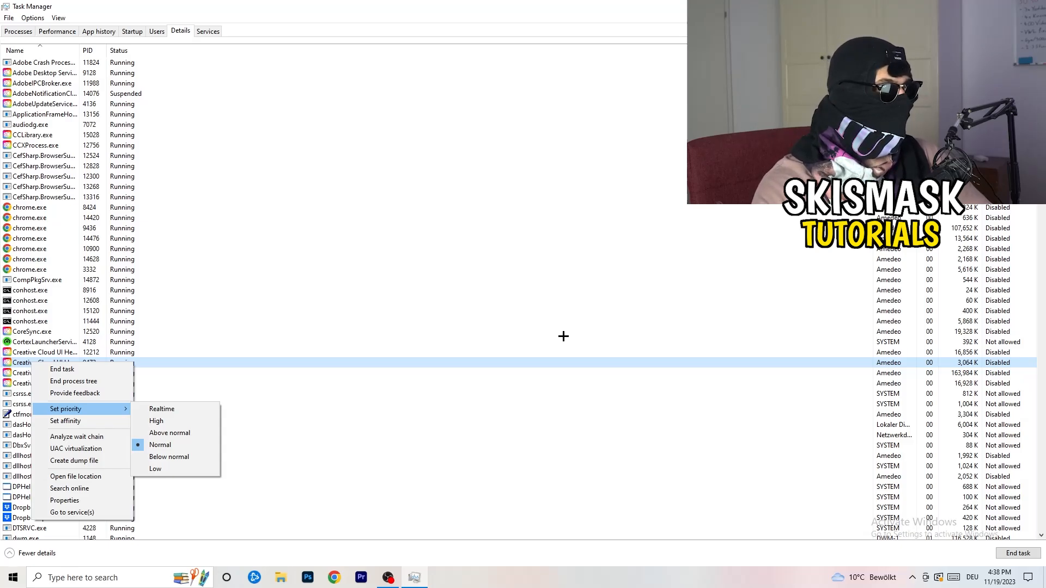
mouse_move(567, 338)
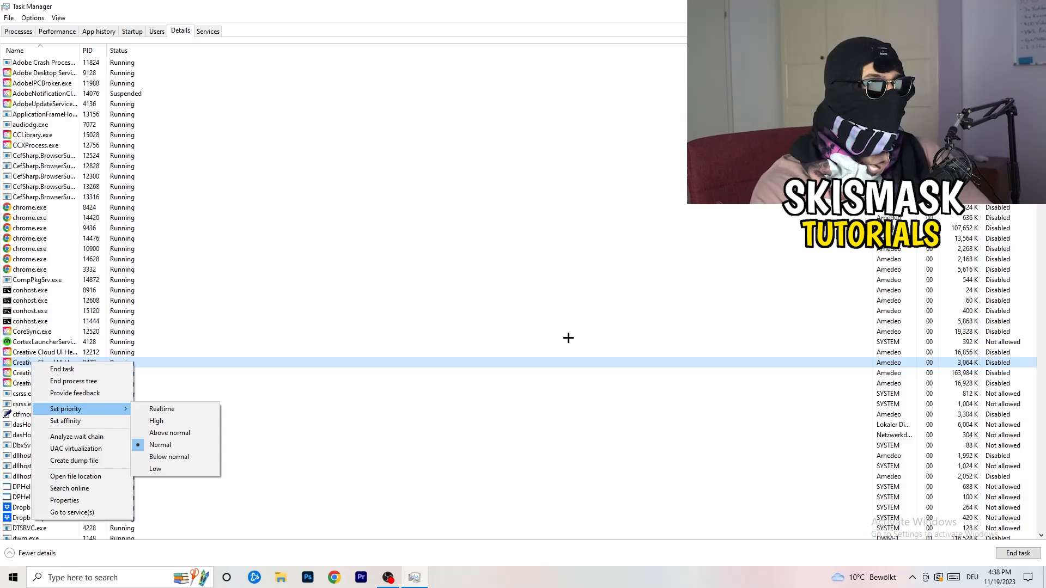